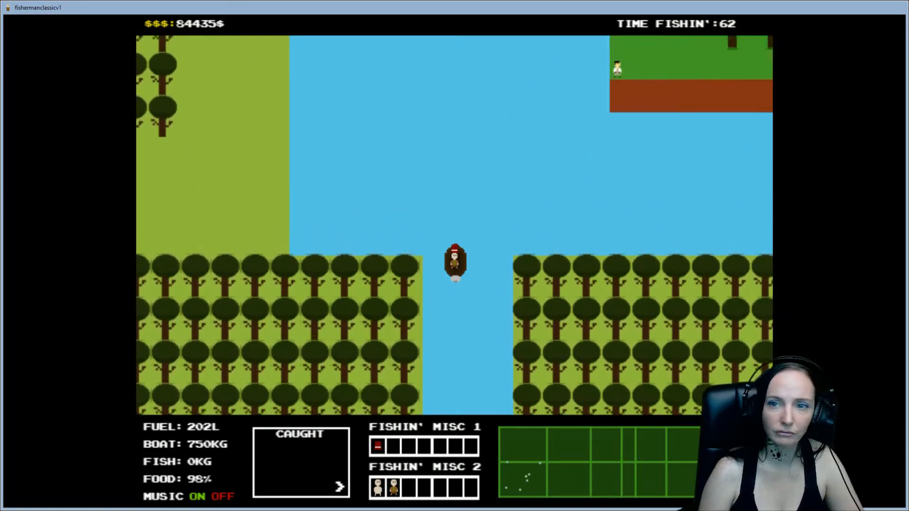
- Sail the boat up the river and land a first fish, bringing the hold to 10 kg
key(Up)
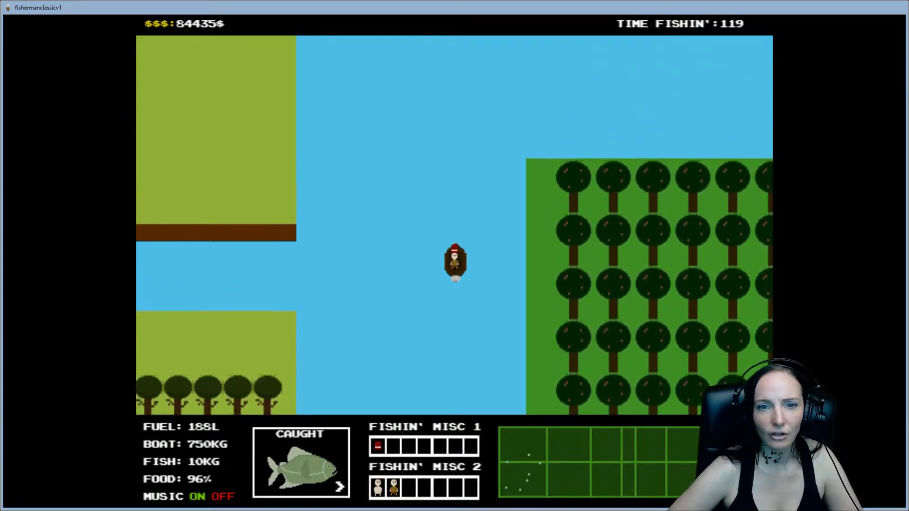
- Keep sailing upriver and fishing until the hold reaches 60 kg and money 99,435$
key(Right)
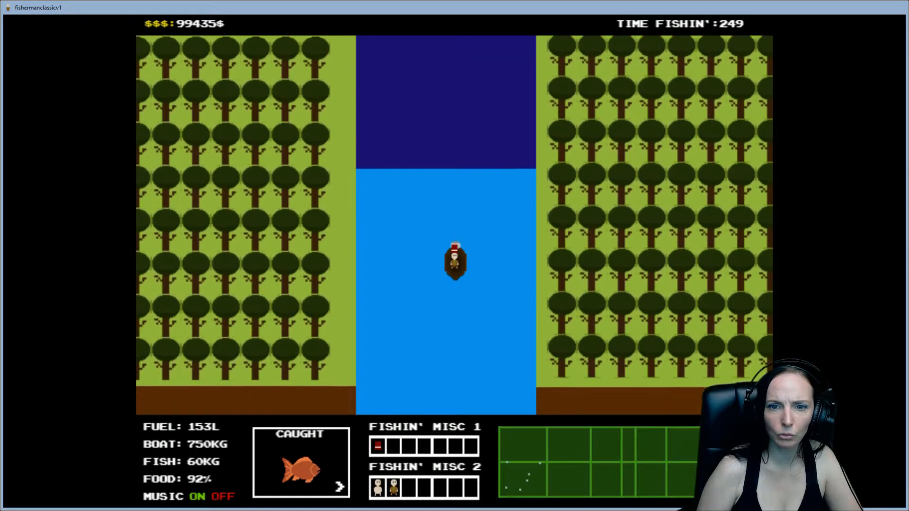
- Steer across the lake between forested shores, reaching 100 kg of fish and 57 L fuel
key(Up)
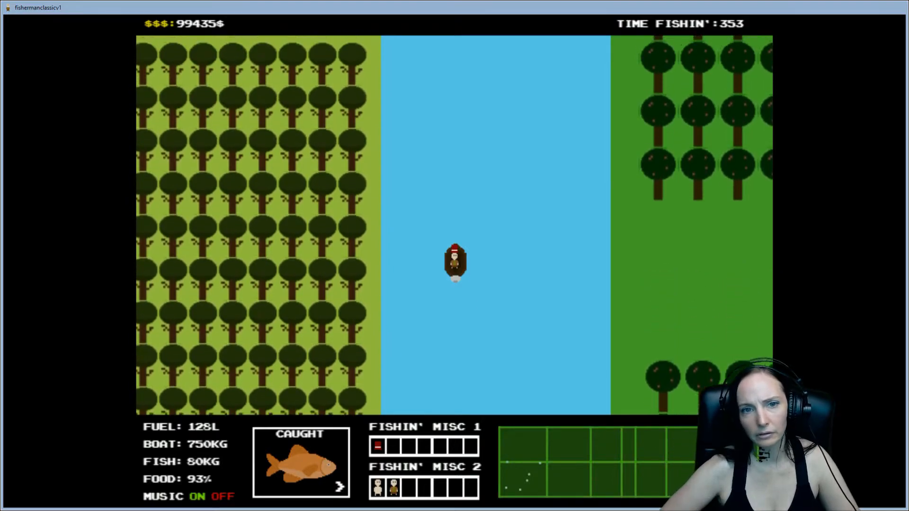
key(Up)
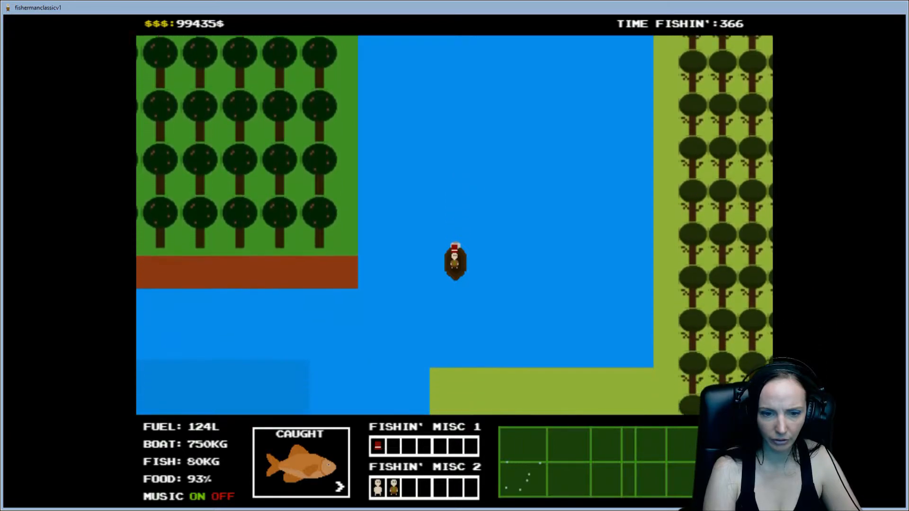
key(up)
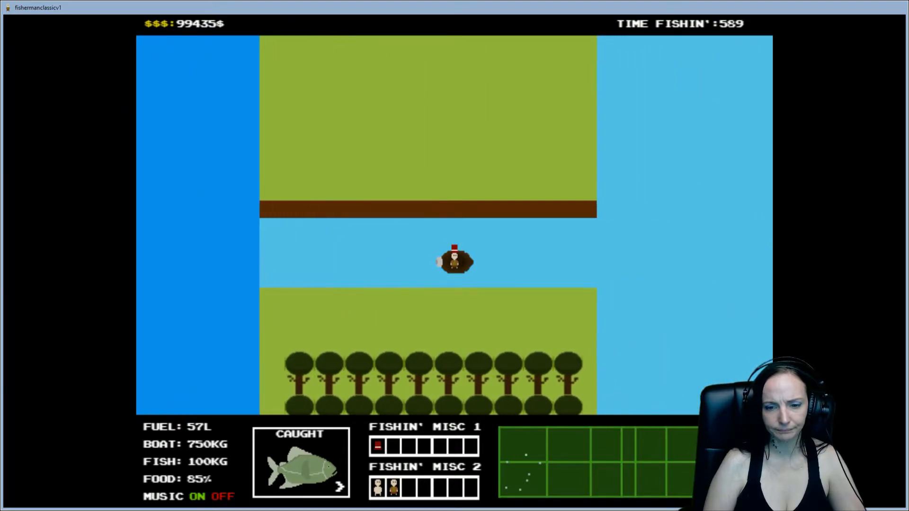
- Steer right through the narrow grassy channel to reach the dock town
key(Right)
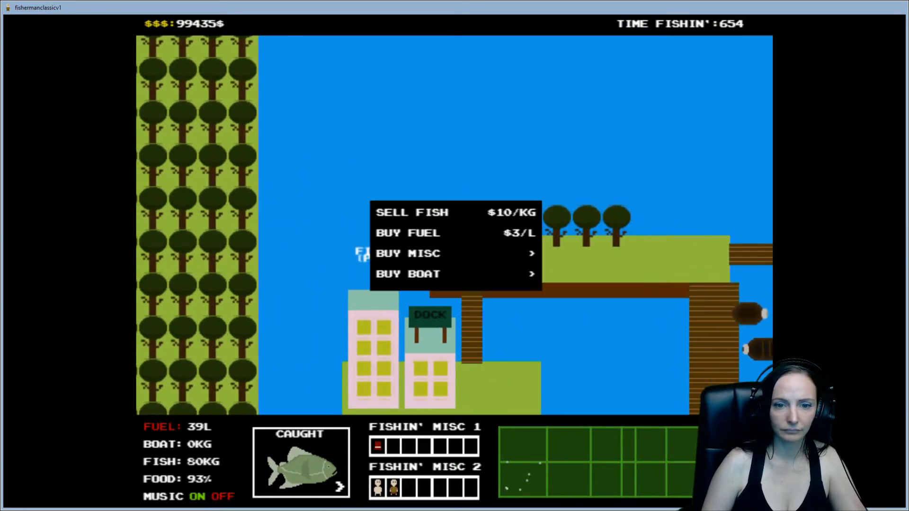
- Sell all the fish at $10/kg, emptying the hold and raising money to 100,235$
click(412, 213)
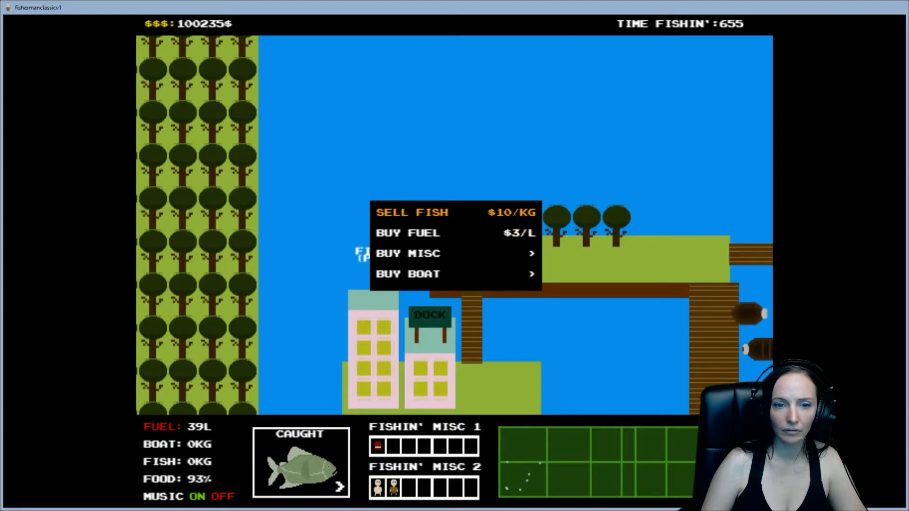
- Buy fuel in repeated batches, raising the tank from 42 L to about 201 L
click(408, 233)
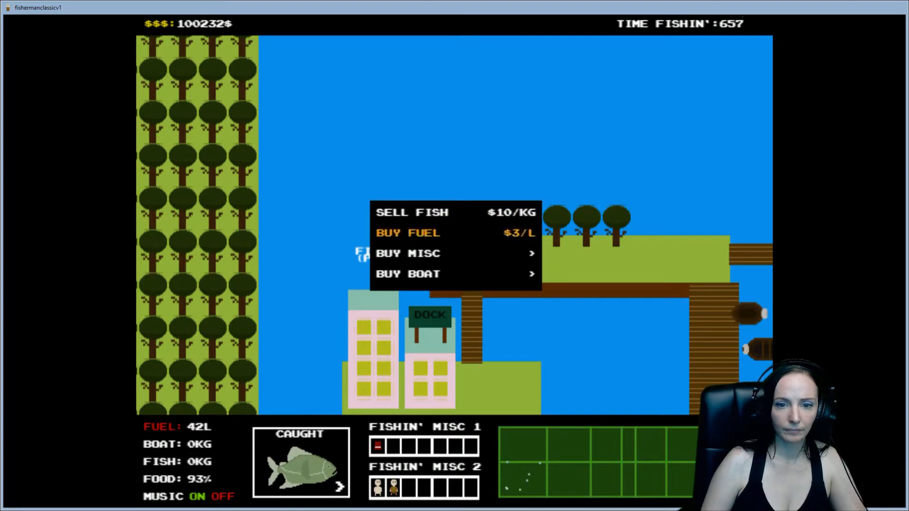
click(408, 233)
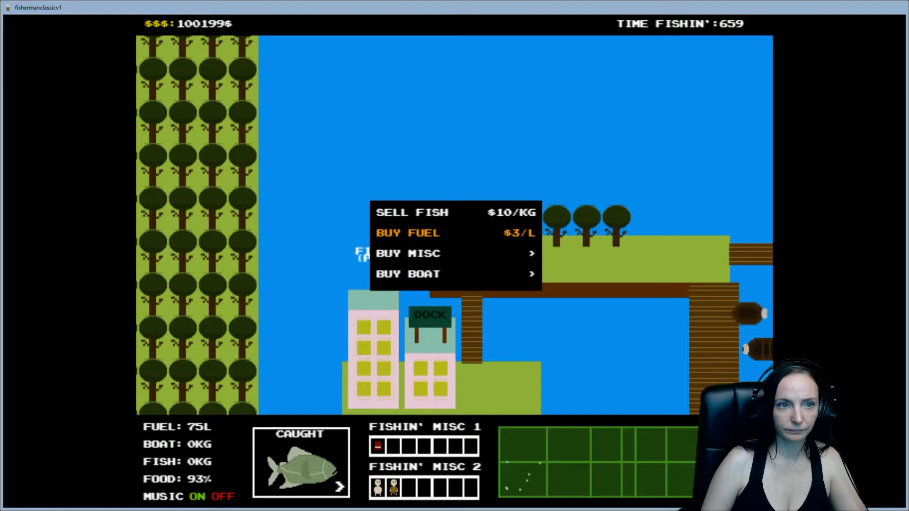
click(408, 232)
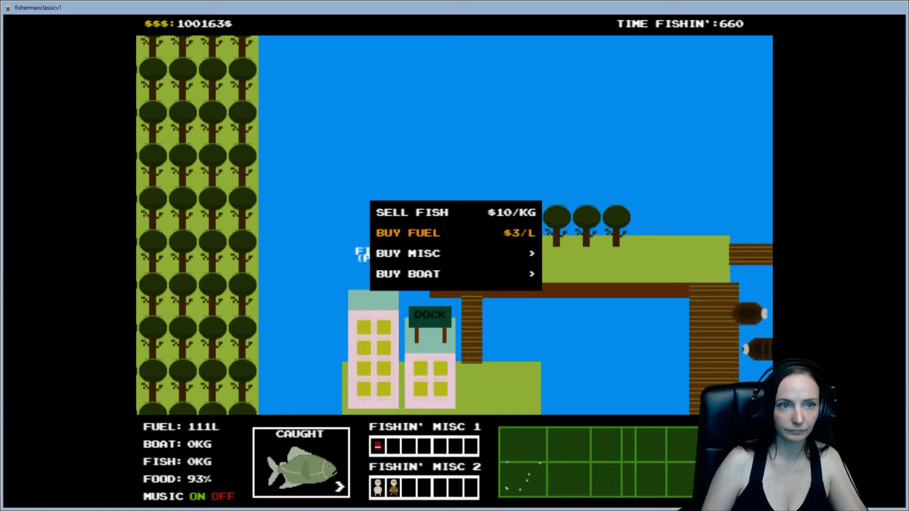
click(408, 232)
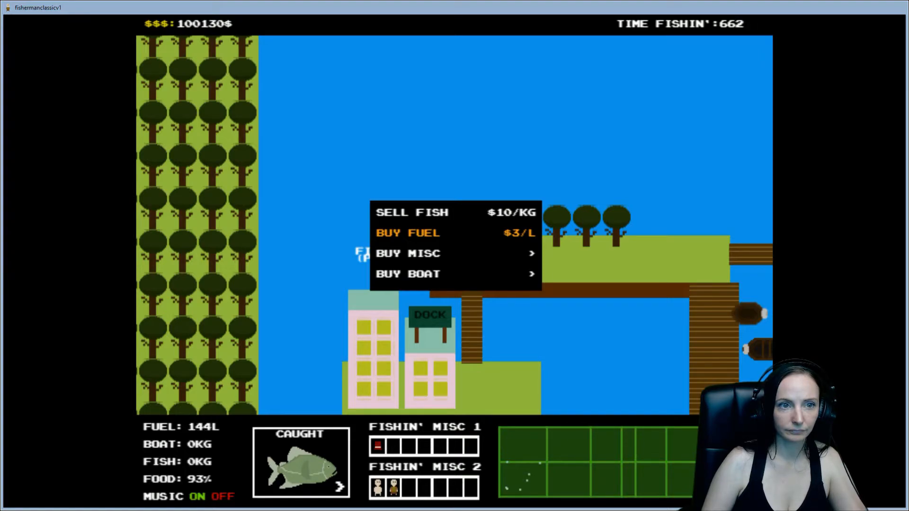
click(408, 233)
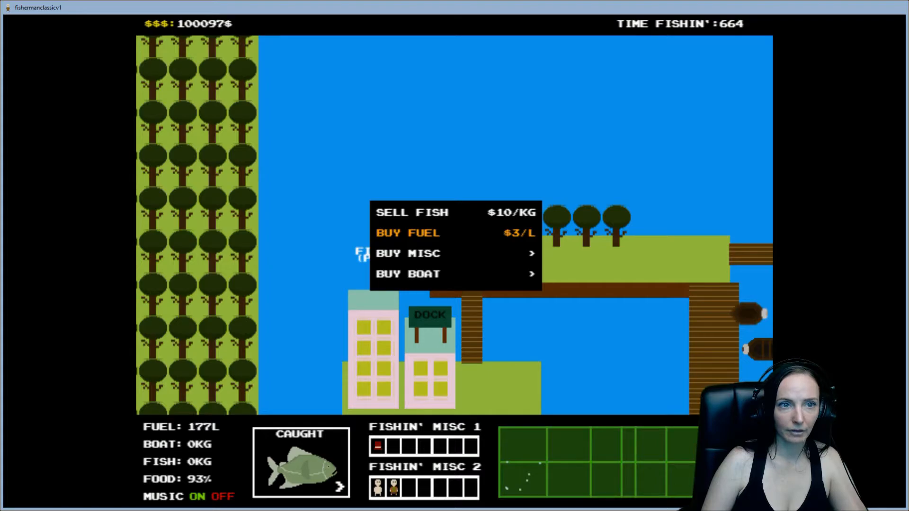
click(408, 232)
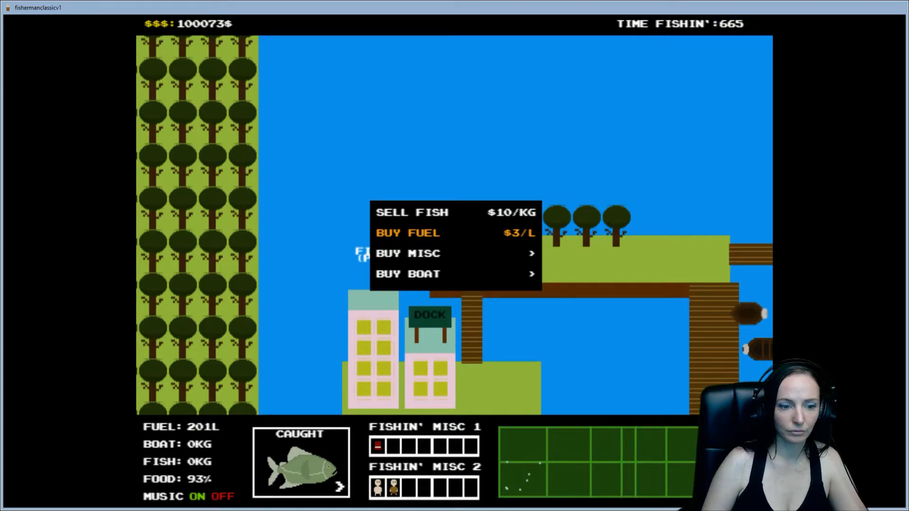
click(407, 274)
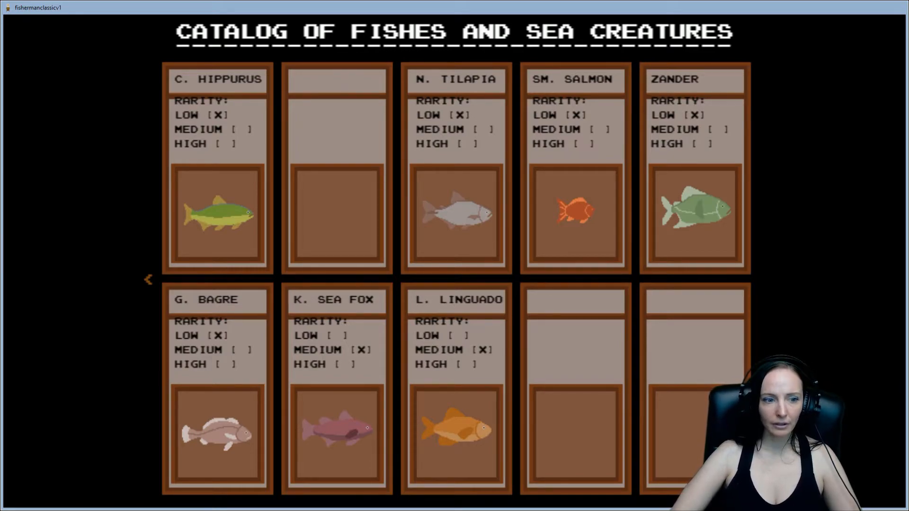
- Open the fish catalog listing the species caught so far, such as Zander and L. Linguado
click(148, 280)
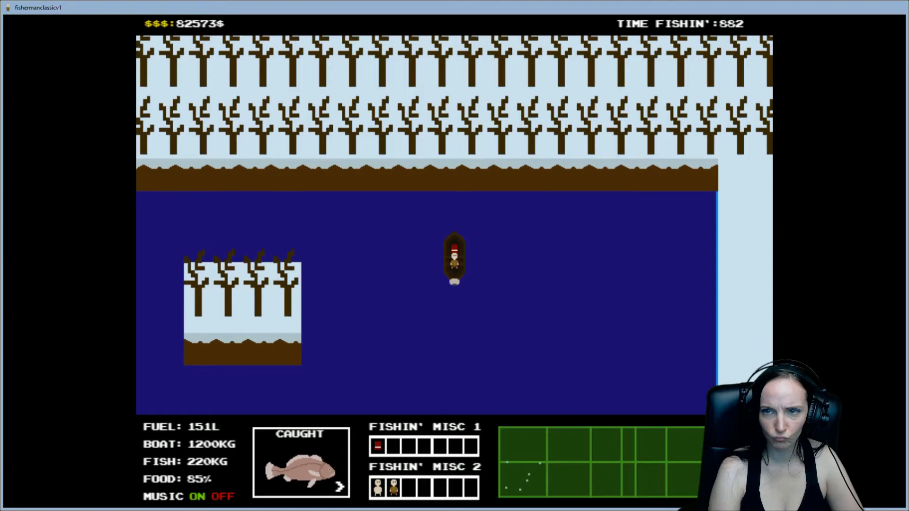
- Steer up across the dark snowy lake while fishing with 220 kg in the hold
key(up)
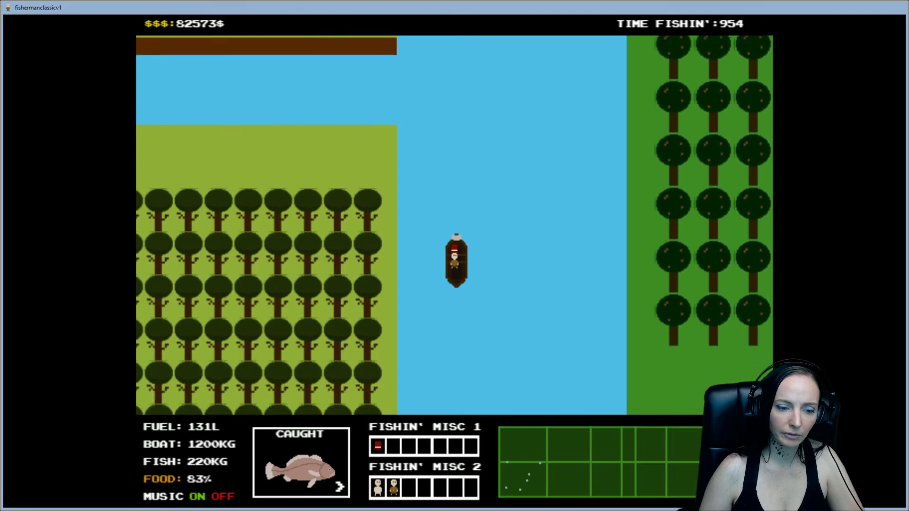
key(up)
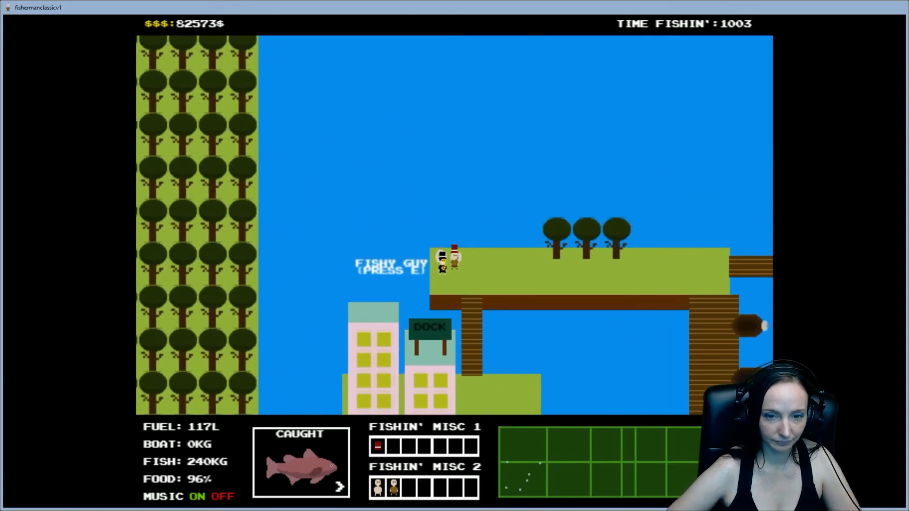
- Talk to the fish buyer, sell the whole hold, and start buying fuel
key(e)
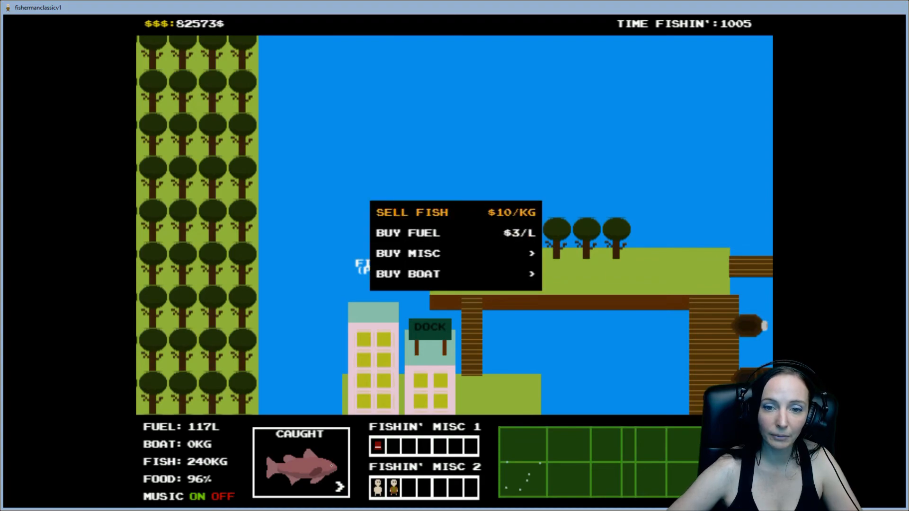
click(412, 212)
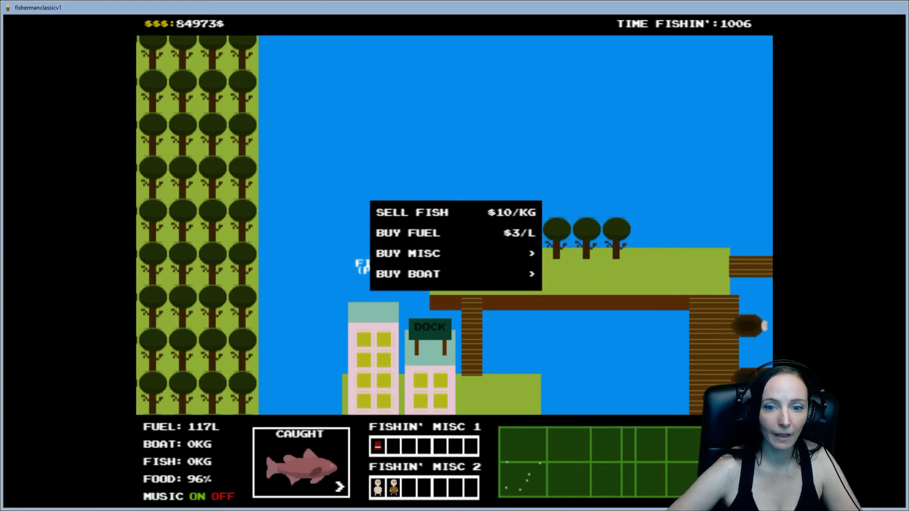
click(407, 232)
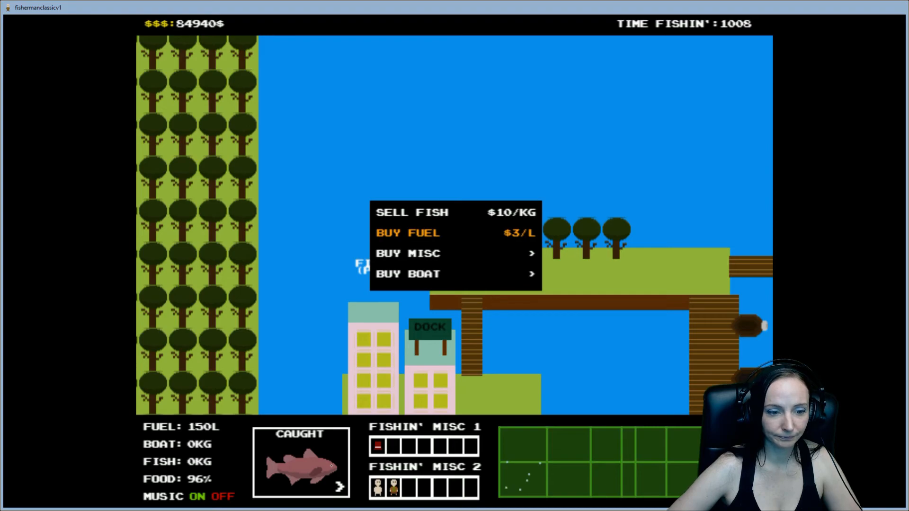
click(407, 233)
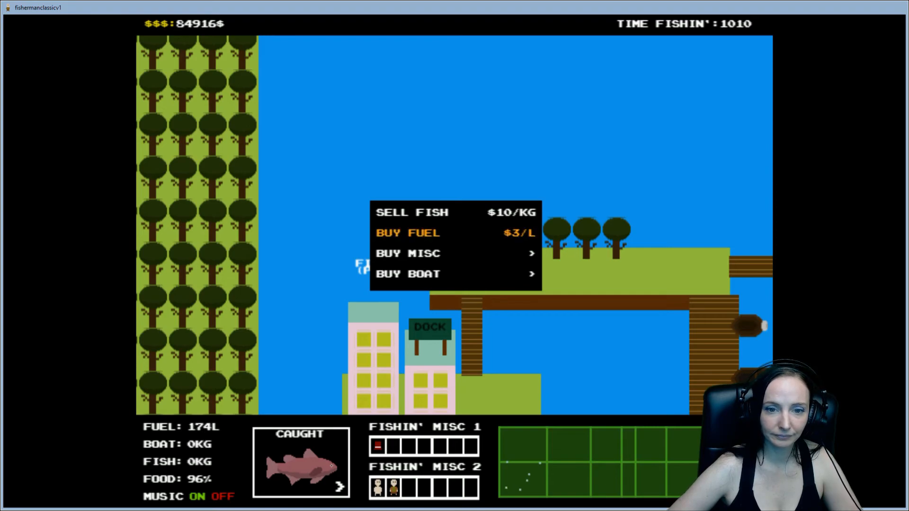
click(408, 232)
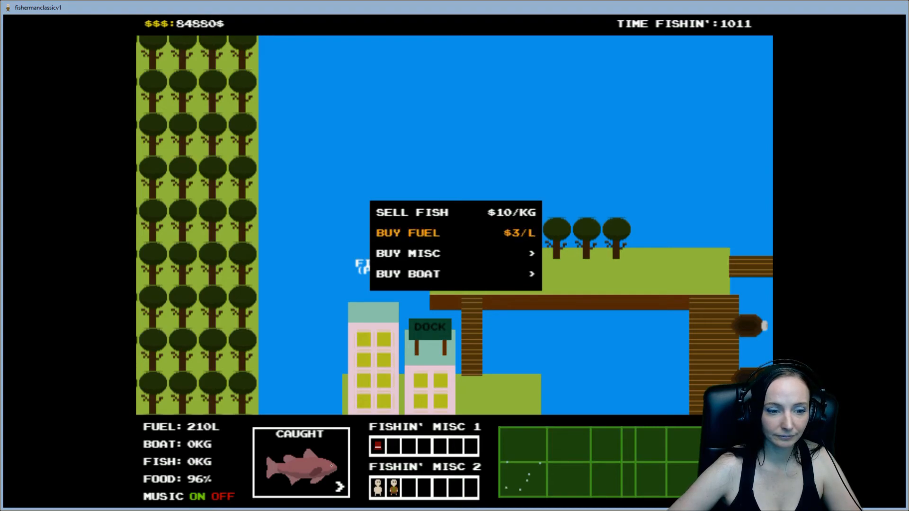
click(407, 232)
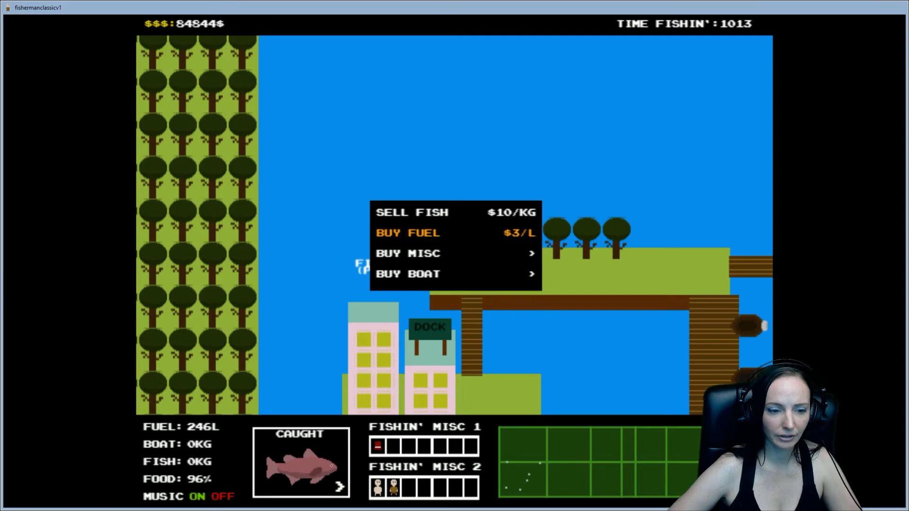
- Keep buying fuel batches until the tank holds 504 L, leaving 84,586$
click(407, 233)
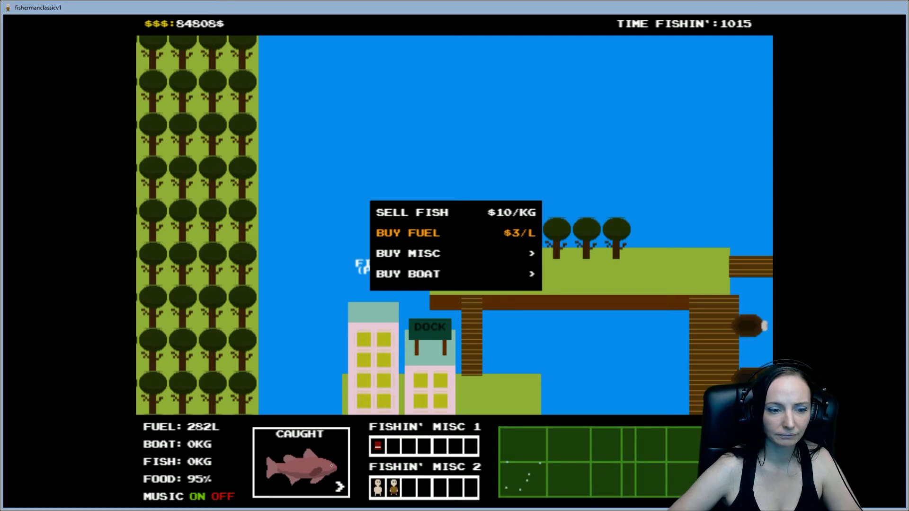
click(408, 233)
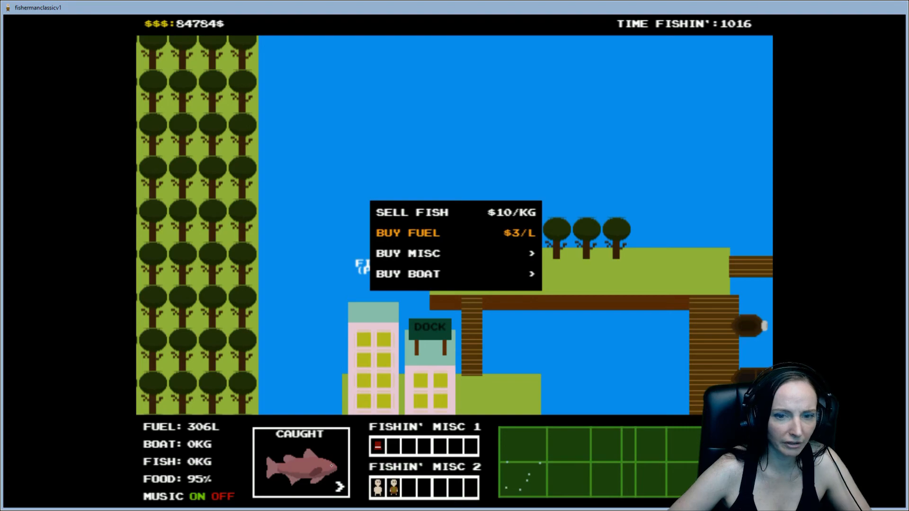
click(408, 233)
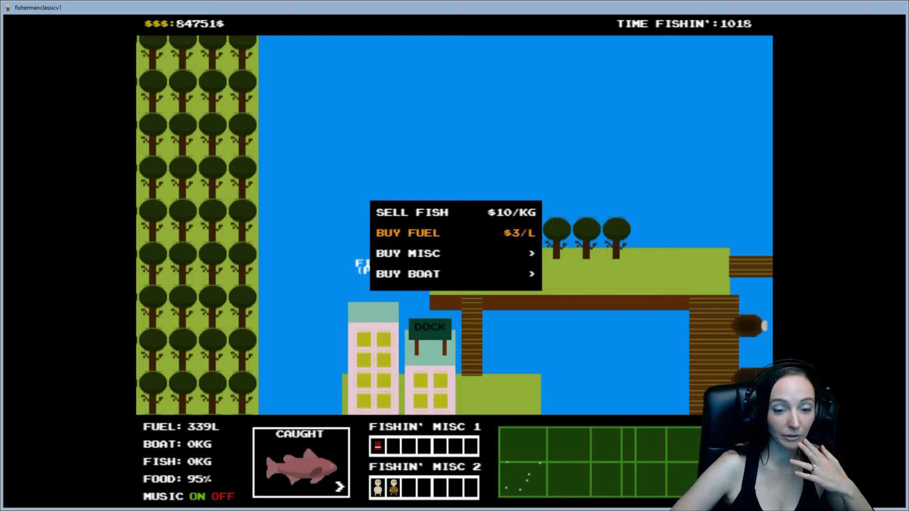
click(407, 233)
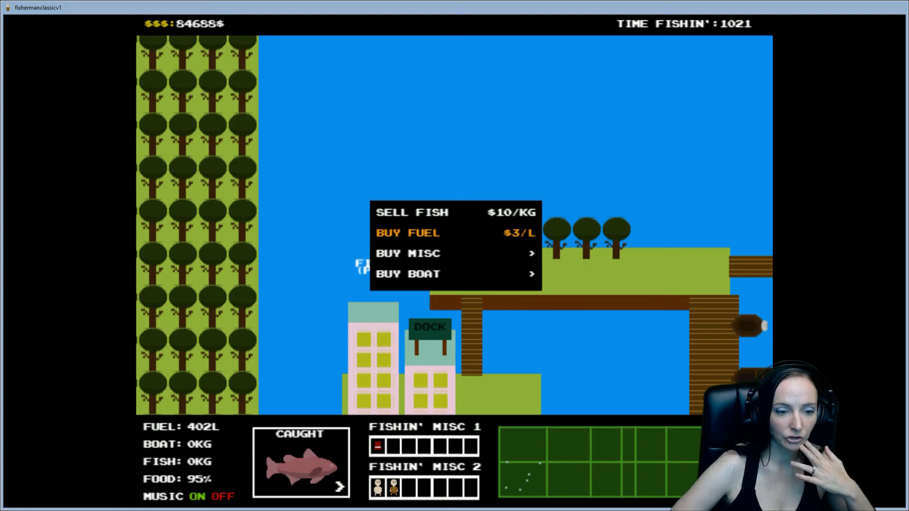
click(407, 232)
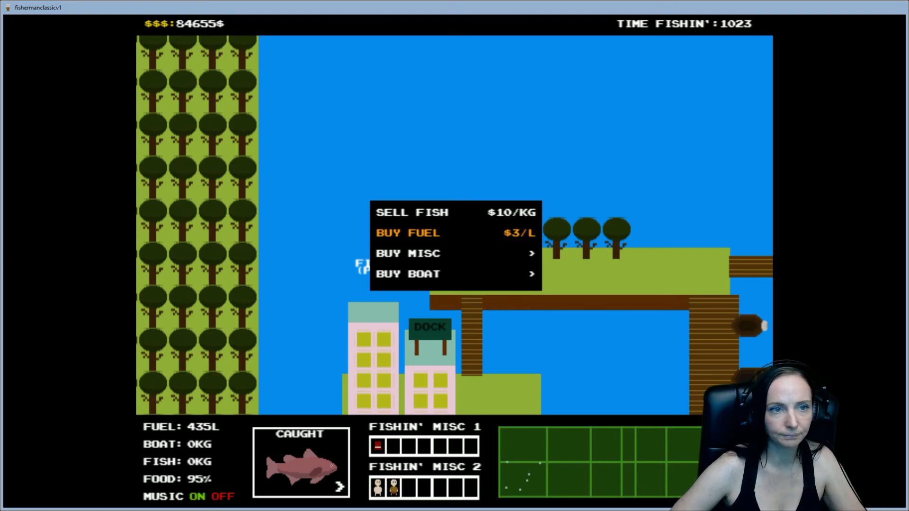
click(408, 233)
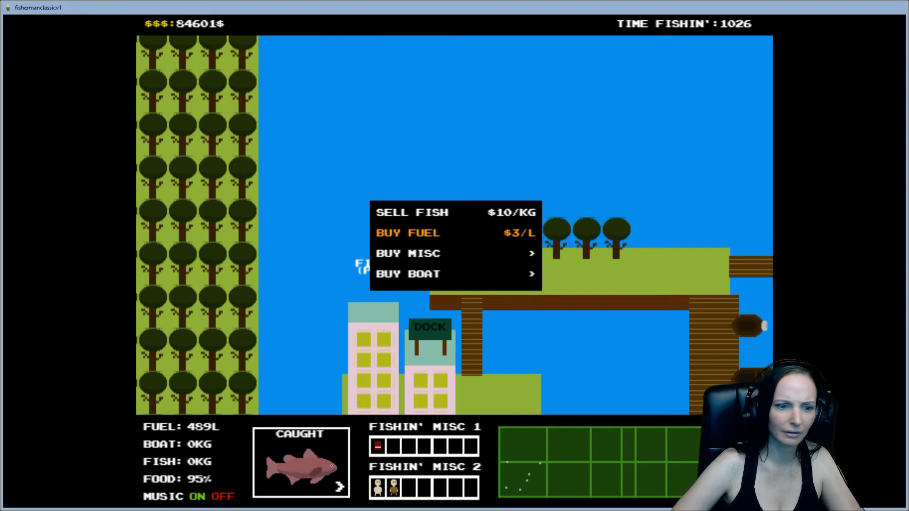
click(407, 232)
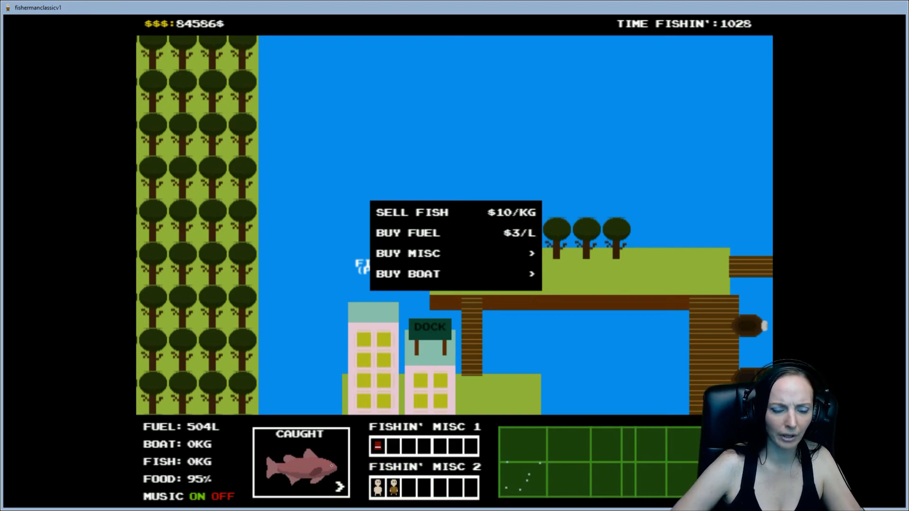